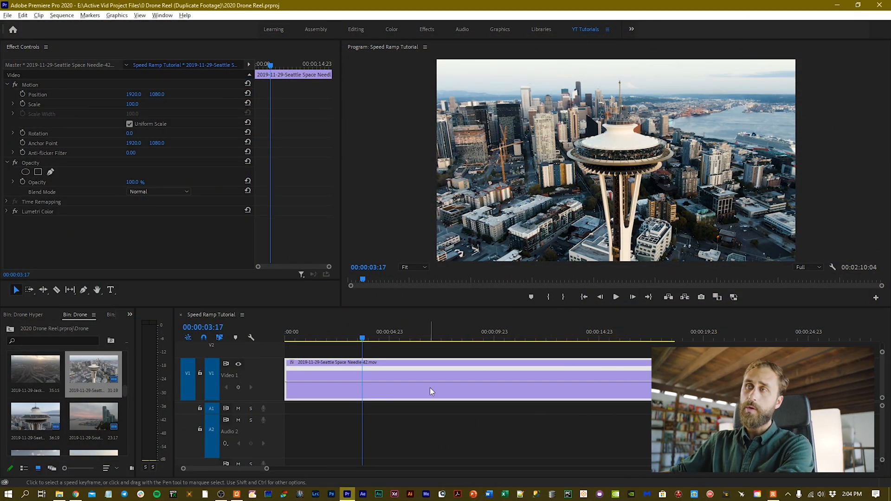
Preview the drone clip, switch its fx badge to Time Remapping > Speed, and scrub to the ramp start.
click(292, 338)
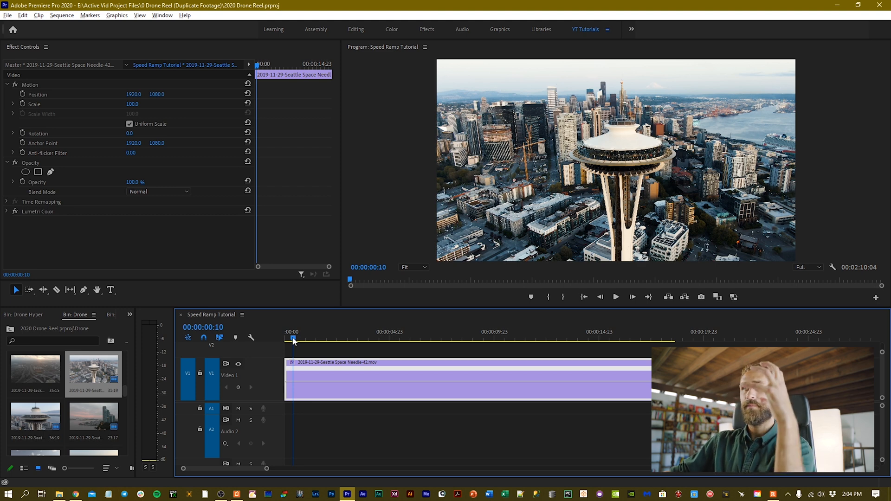
click(444, 337)
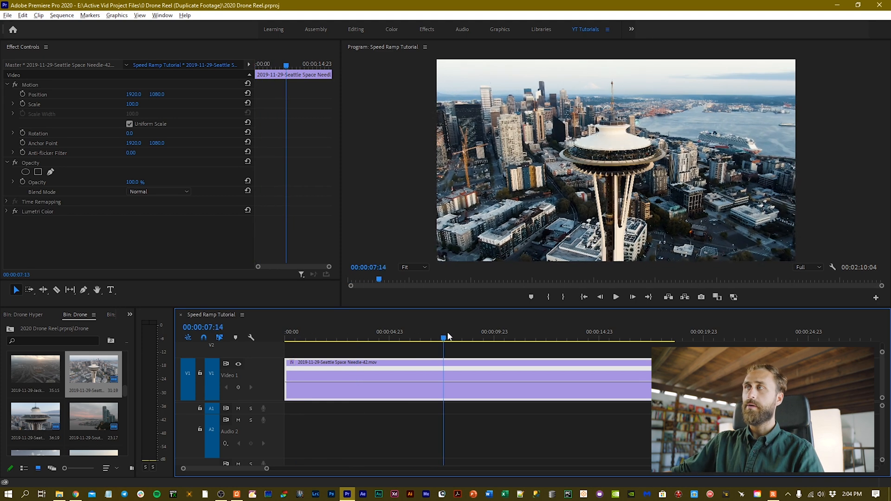
click(550, 336)
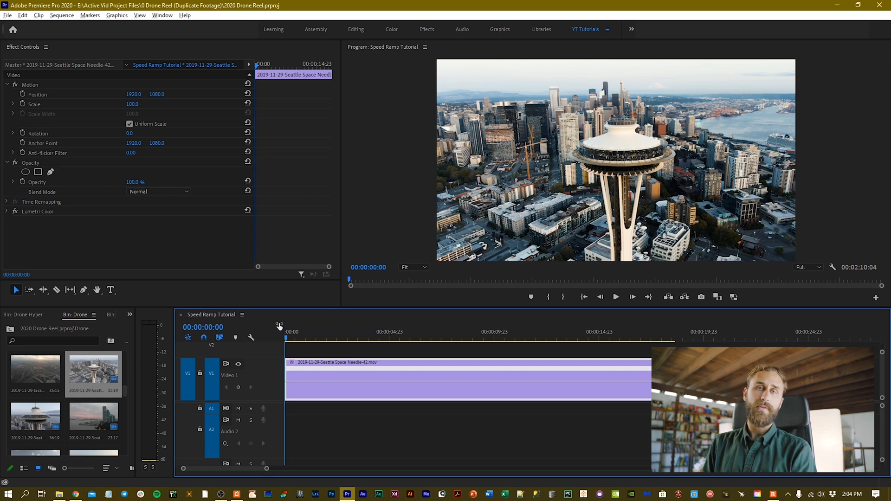
click(291, 365)
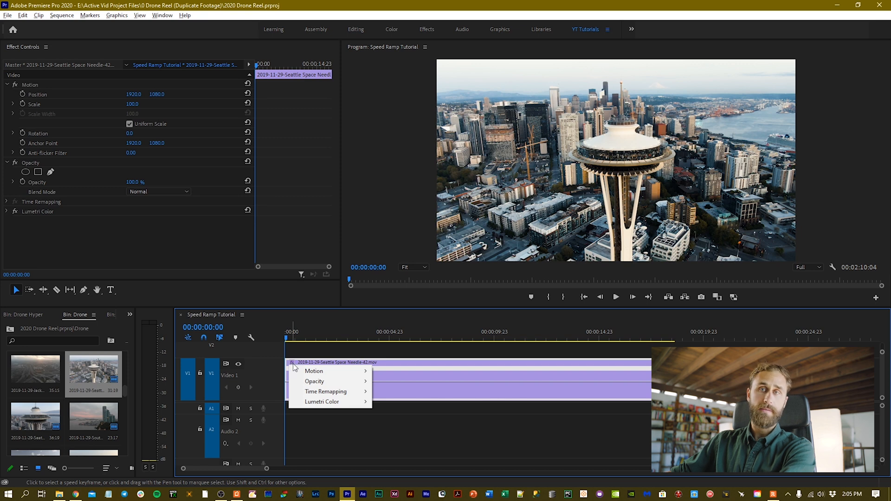
mouse_move(326, 392)
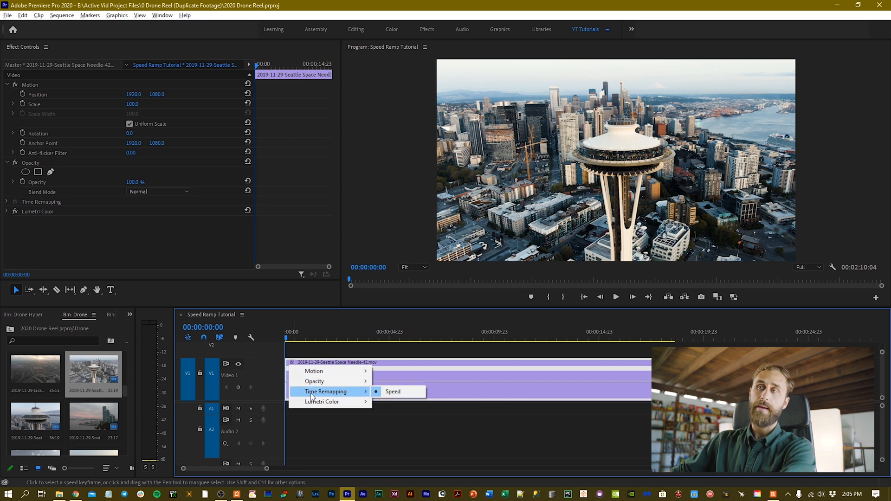
mouse_move(392, 395)
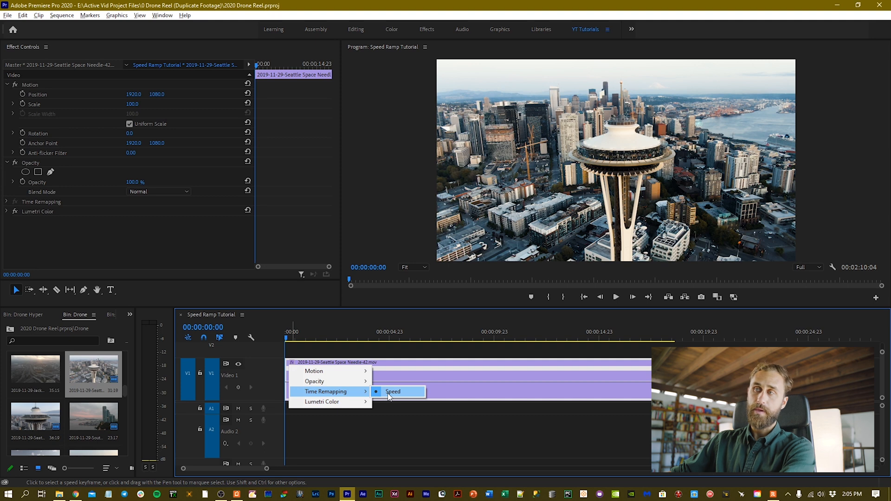
click(393, 391)
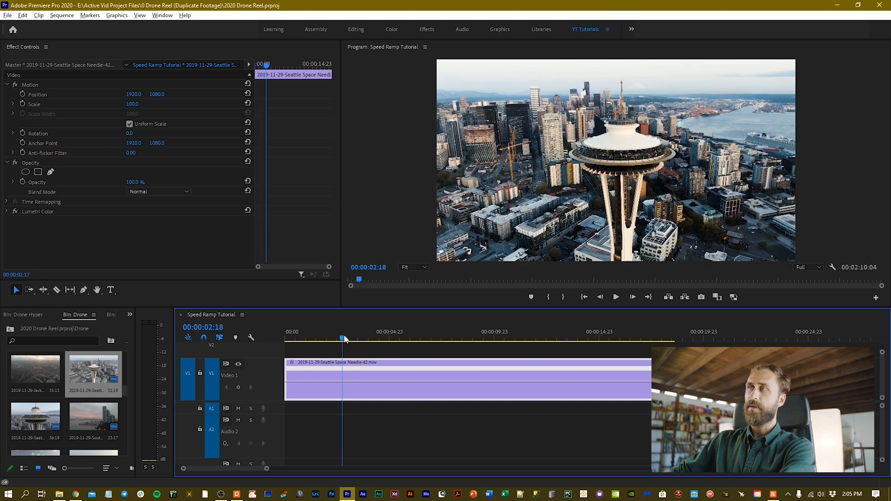
drag(343, 339, 359, 339)
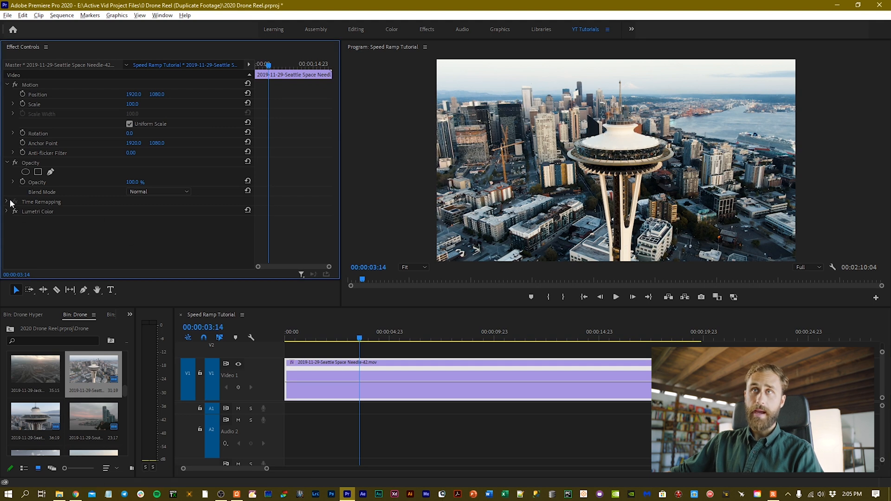
Expand Time Remapping and add Speed keyframes at 00:00:03:14 and 00:00:11:15.
click(9, 202)
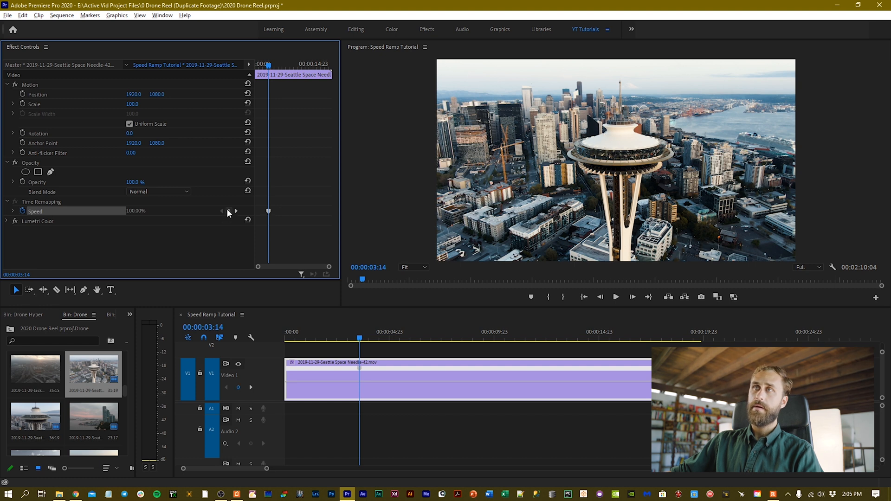
click(513, 338)
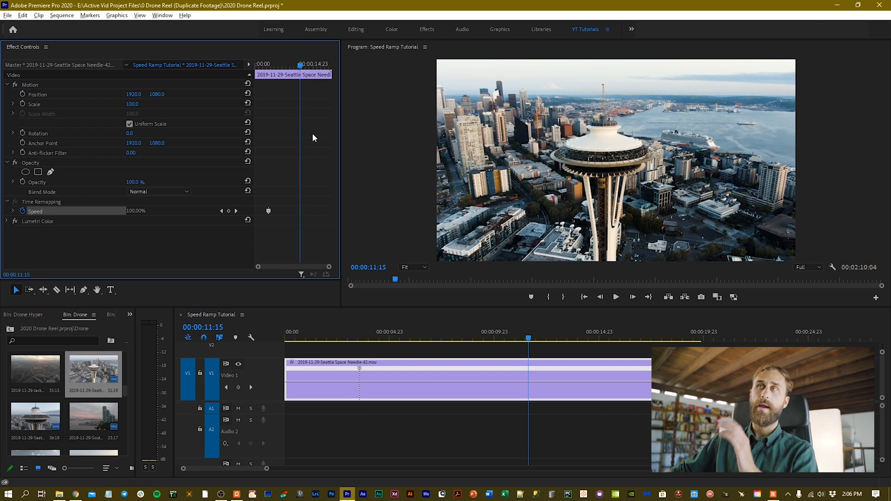
mouse_move(229, 210)
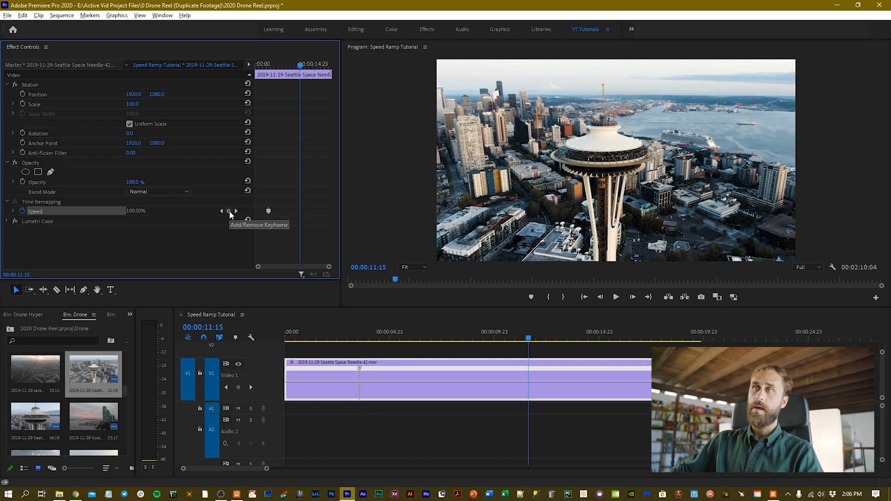
click(228, 211)
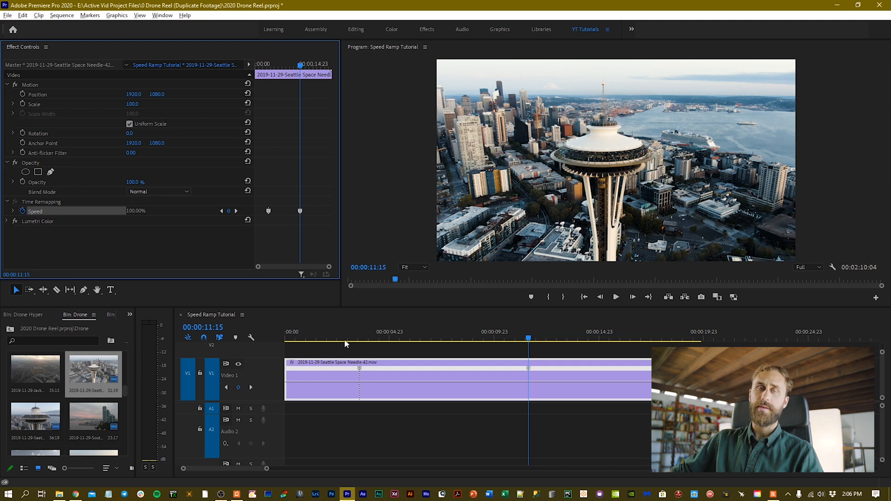
click(346, 338)
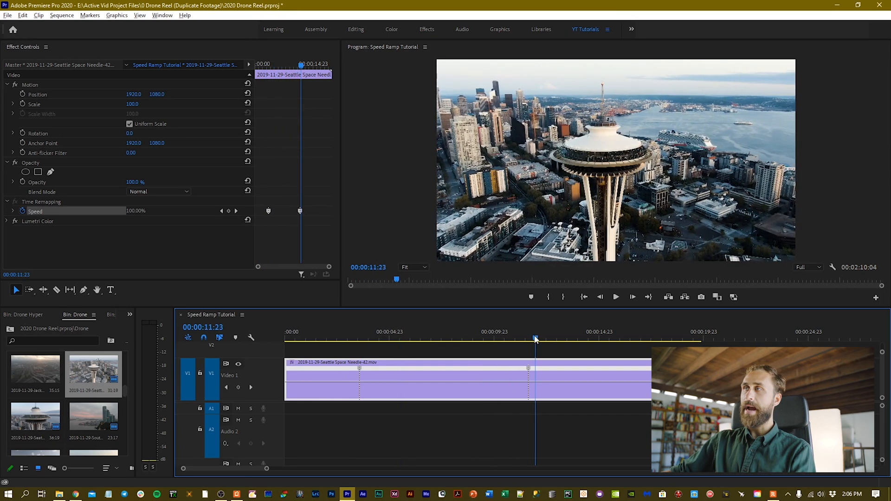
click(565, 338)
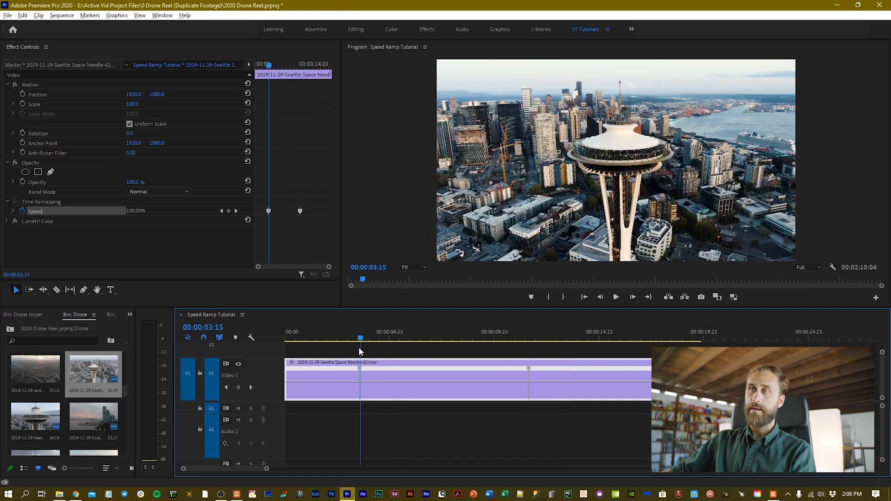
Drag the speed rubber band between the two keyframes upward, shortening the clip to about five seconds.
click(532, 338)
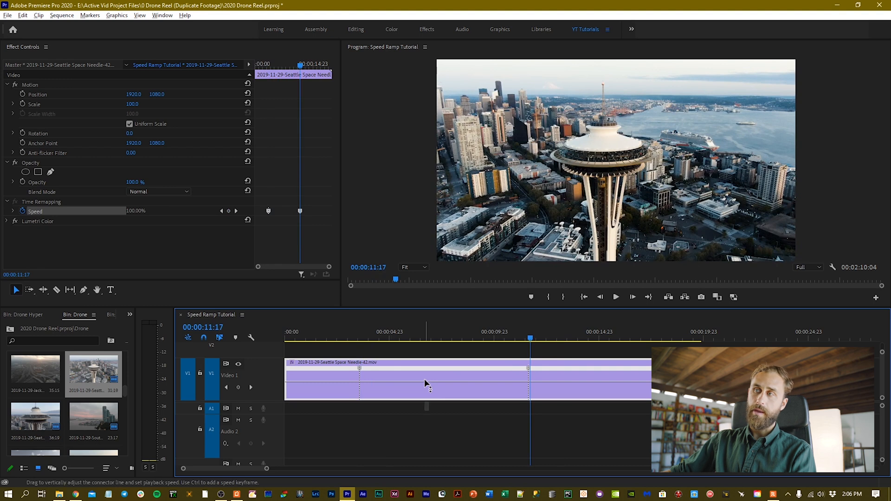
drag(426, 385, 426, 375)
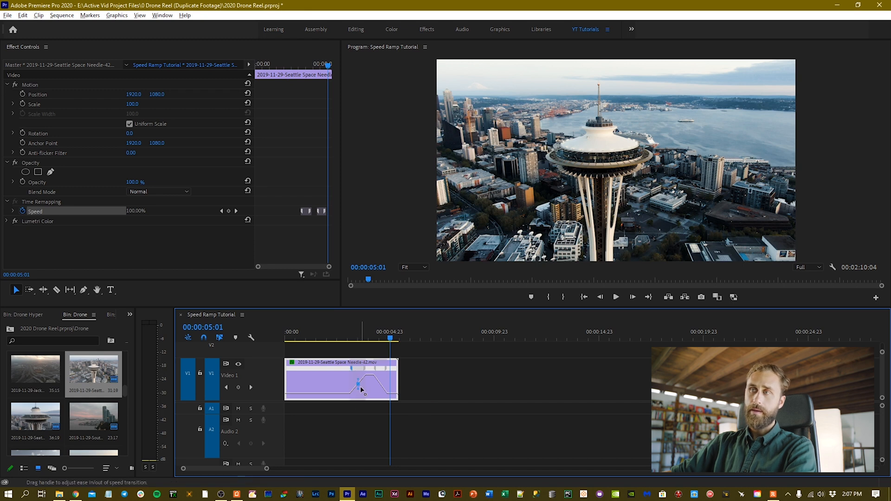
mouse_move(361, 382)
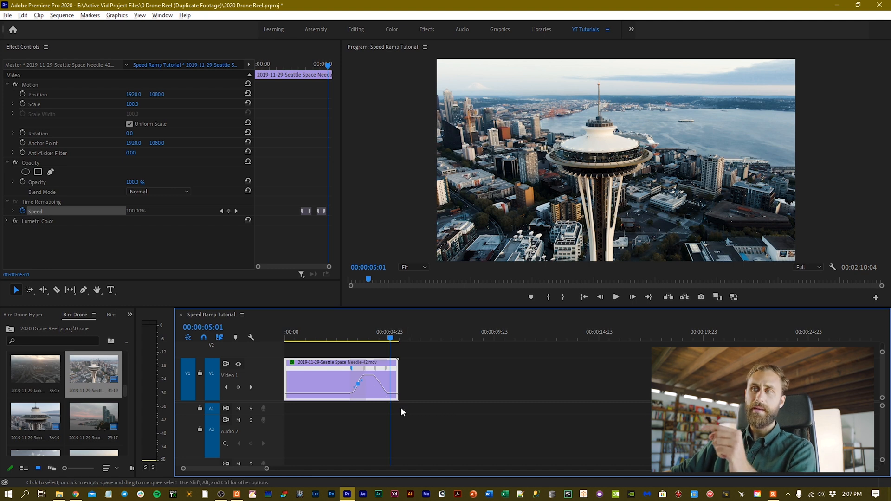
mouse_move(385, 409)
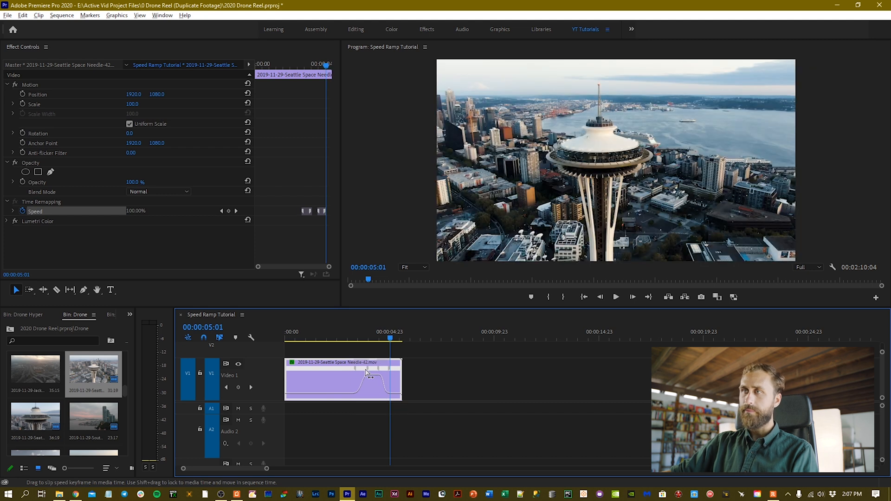
Drag a speed keyframe's Bezier handle to ease the ramp, peaking near 2290%.
drag(366, 378, 364, 377)
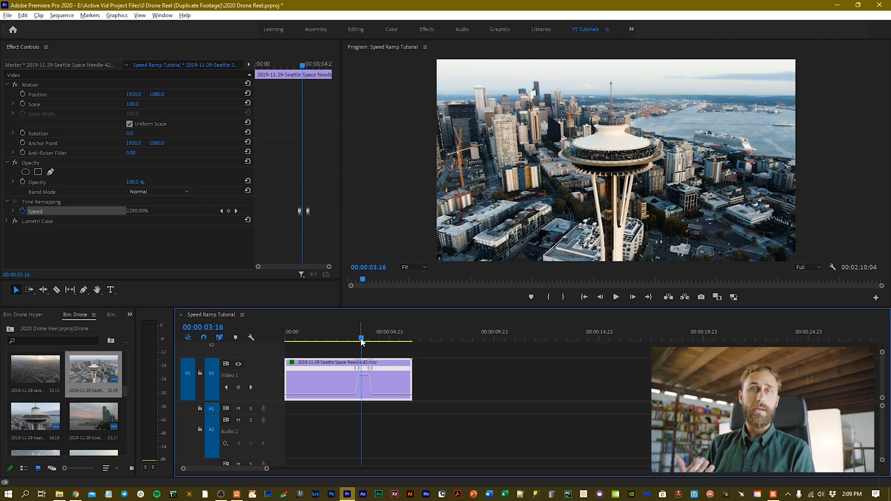
Save the project, then select and scrub through the duplicated drone clip.
key(Ctrl+s)
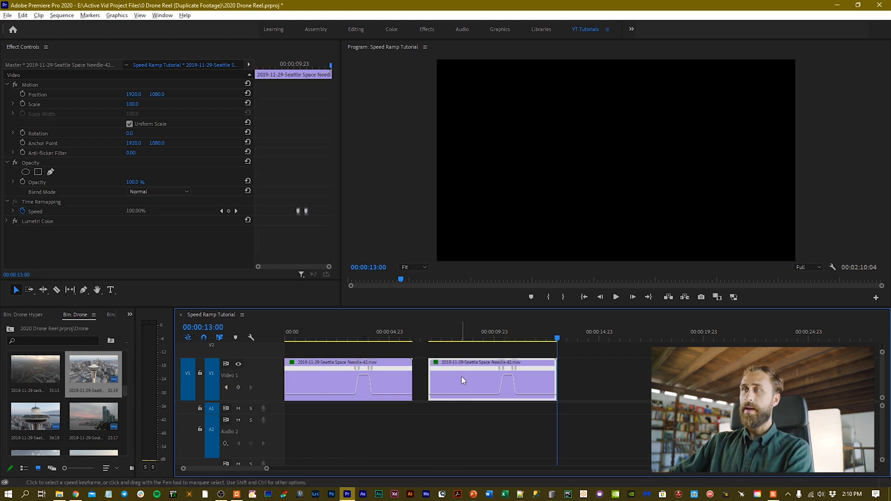
click(482, 339)
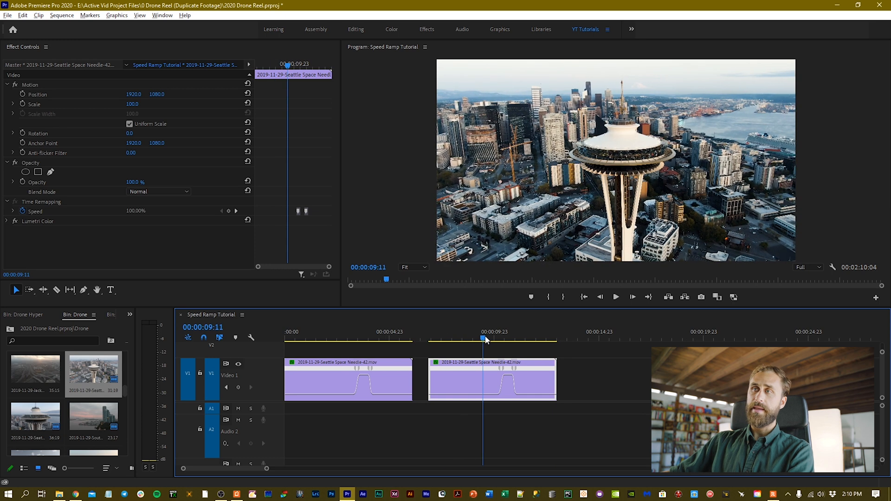
drag(484, 339, 477, 339)
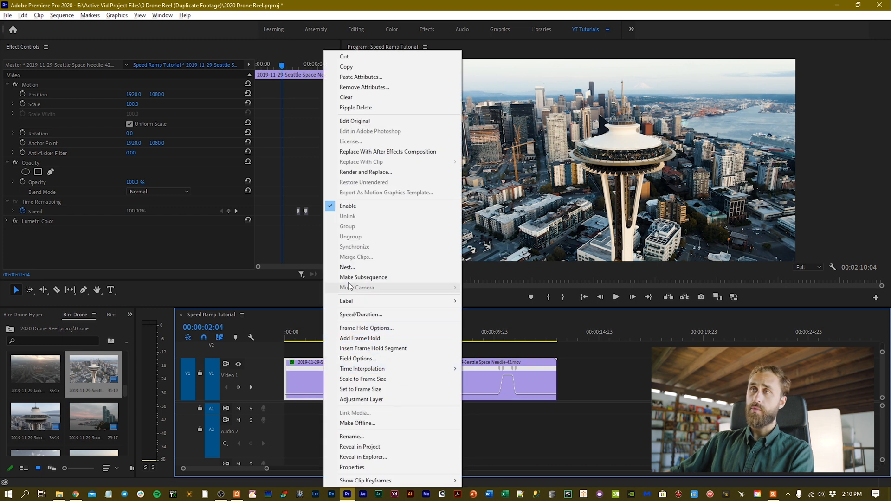
Nest the first clip as 'Seattle Nested Clip' and select the nested clip.
click(347, 267)
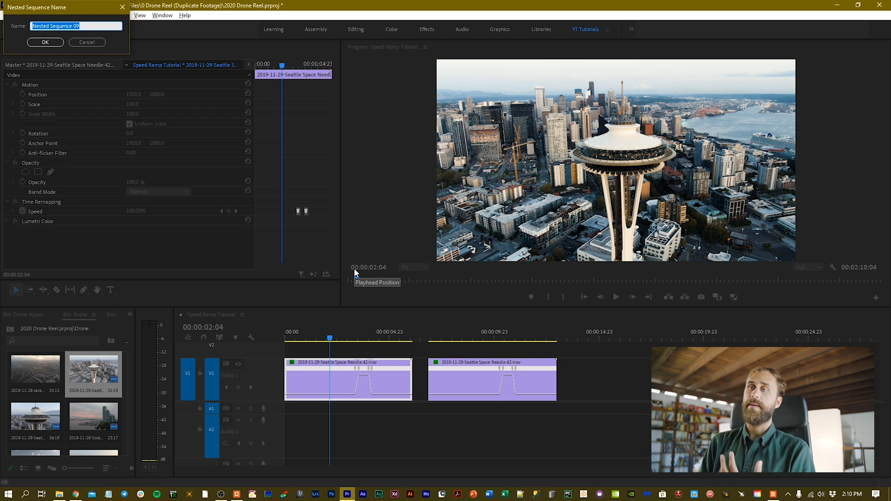
text(Seattle Nested Clip)
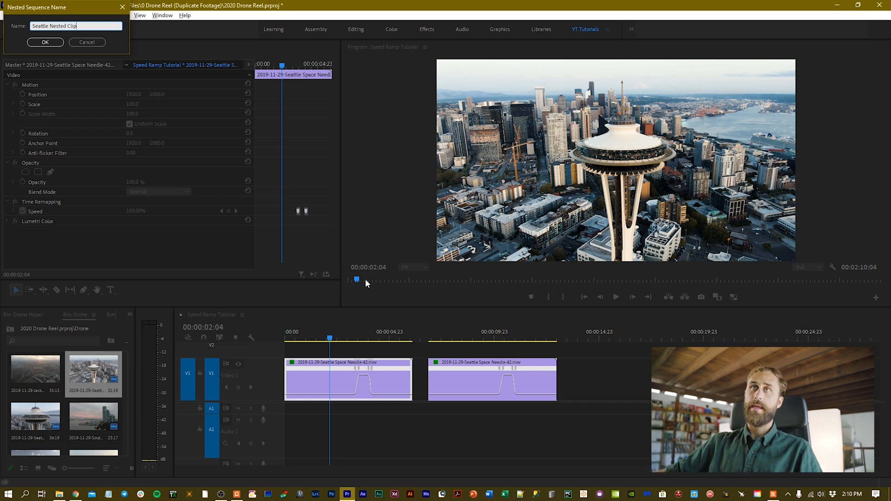
click(44, 42)
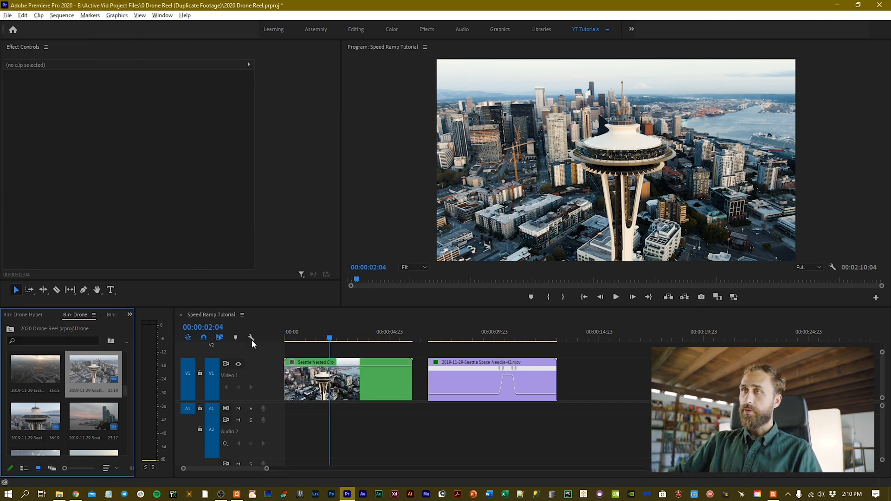
click(323, 381)
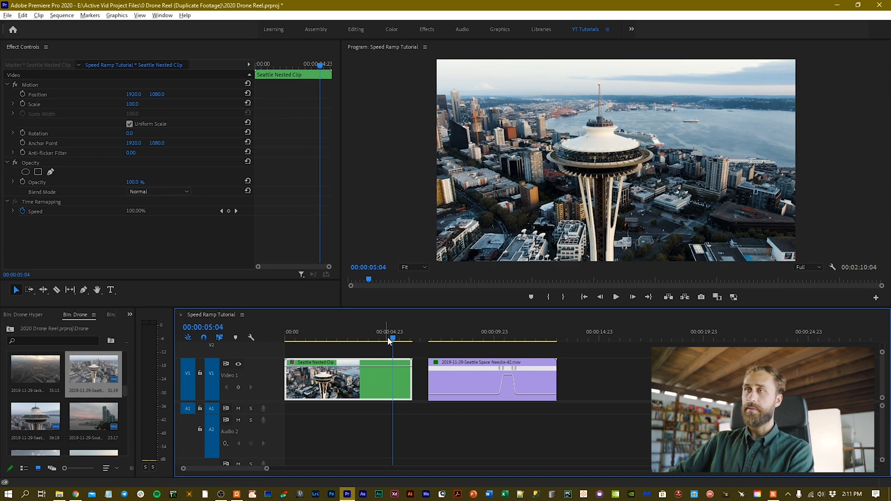
Place the Seattle Nested Clip on Video 2 above the Space Needle clip on Video 1.
click(347, 338)
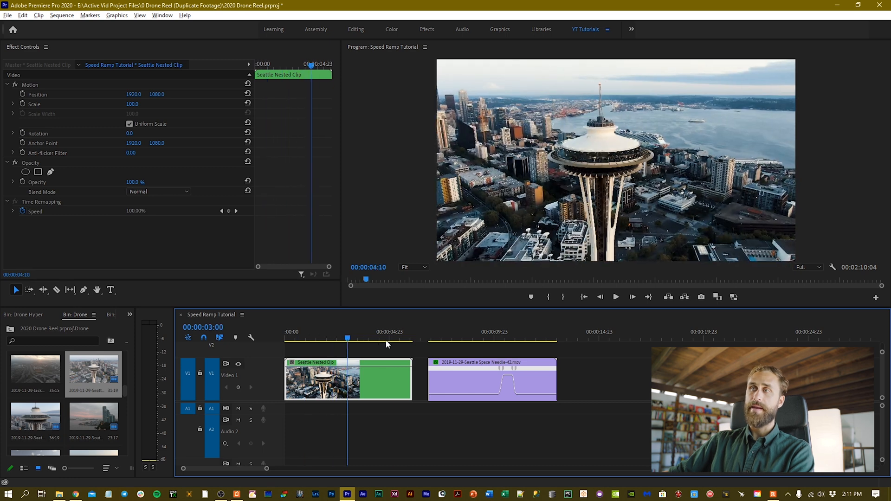
click(492, 379)
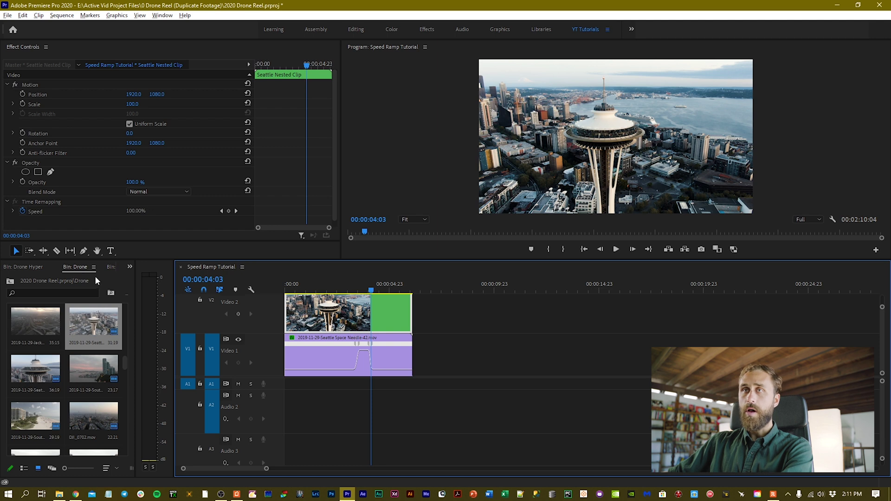
Search the Effects panel for 'directio' and apply Directional Blur to the Seattle Nested Clip.
click(25, 267)
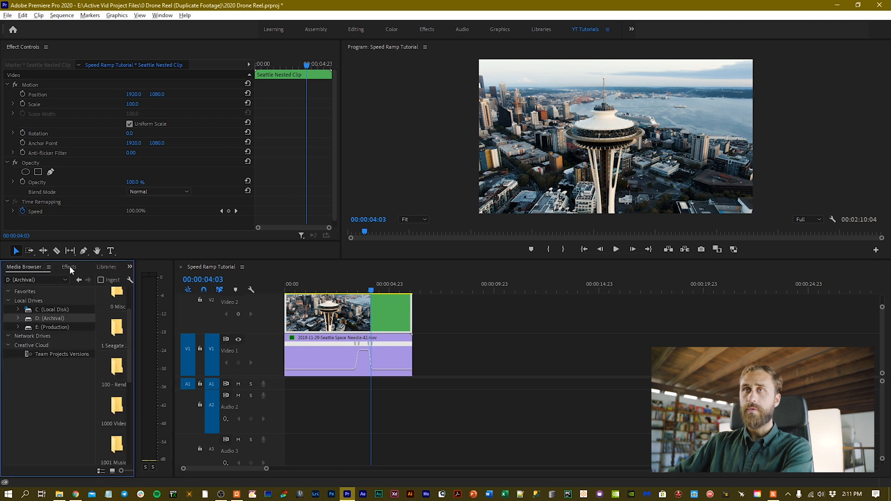
click(68, 267)
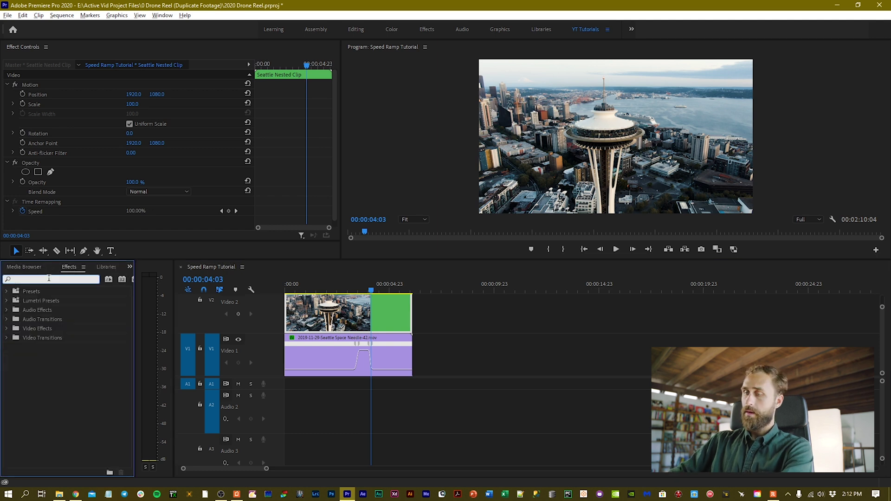
text(directio)
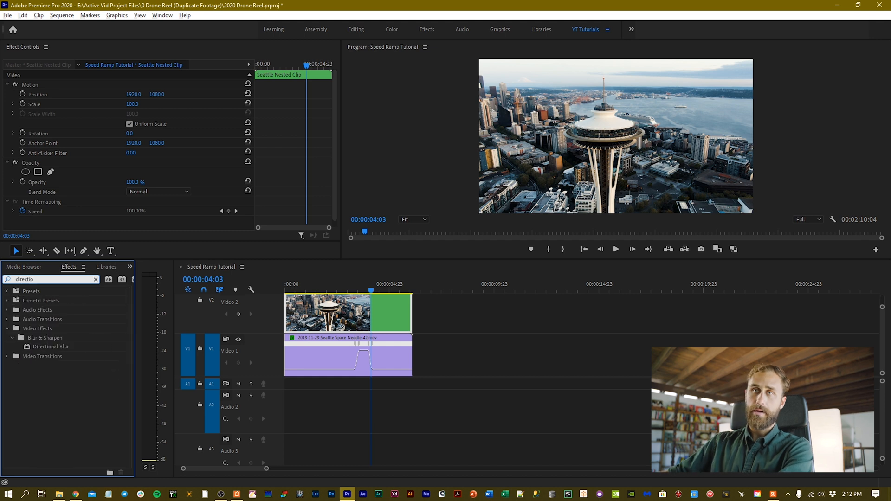
click(51, 346)
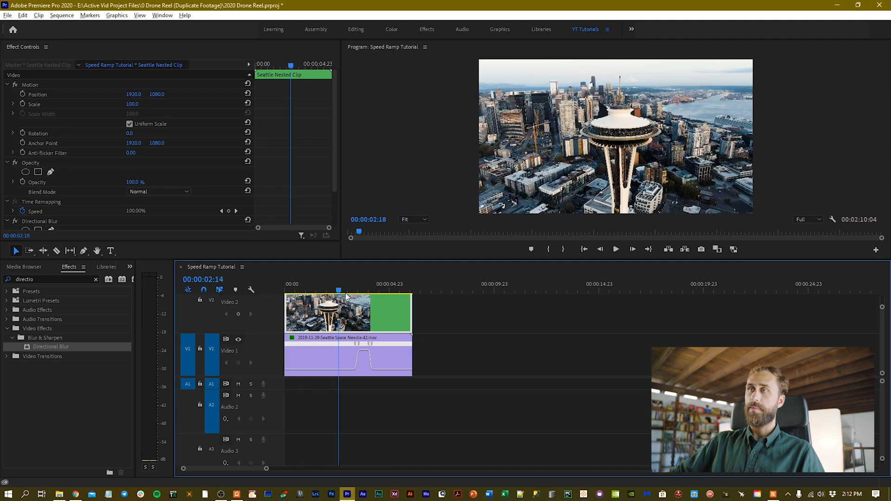
Cue the playhead about three seconds into the Seattle Nested Clip.
click(352, 291)
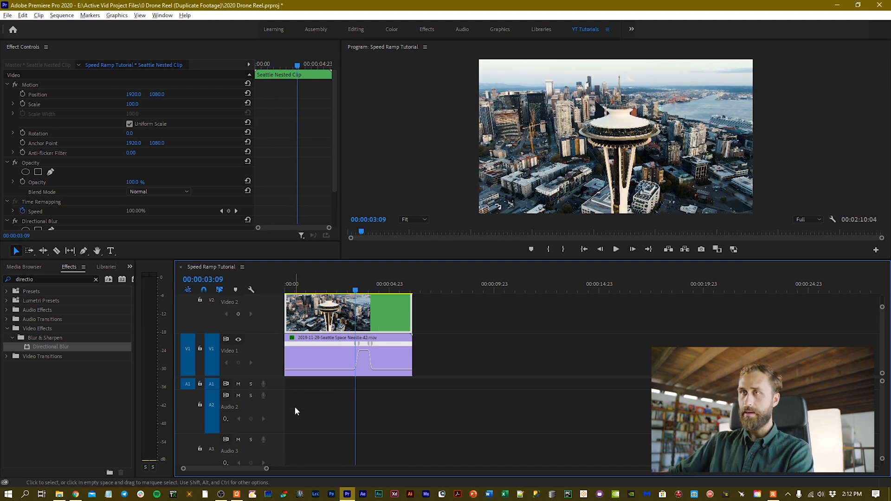
mouse_move(300, 369)
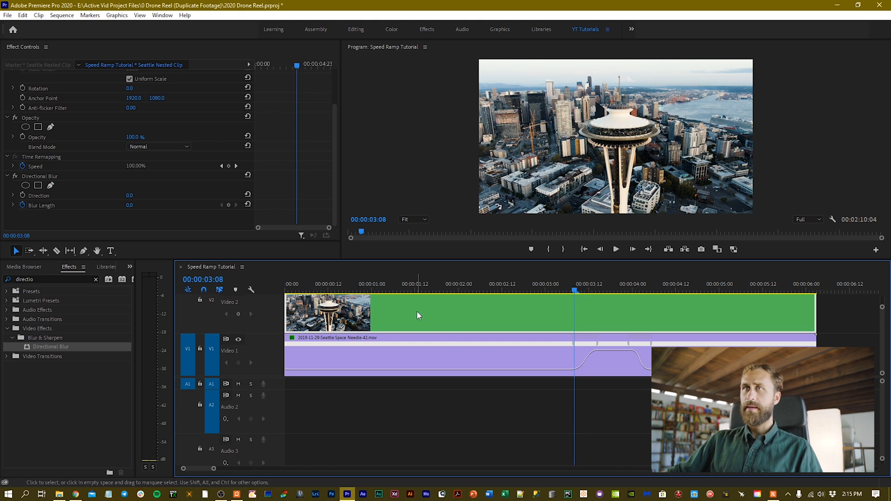
Add Blur Length keyframes near three seconds, rising from 0 to about 5.
click(36, 176)
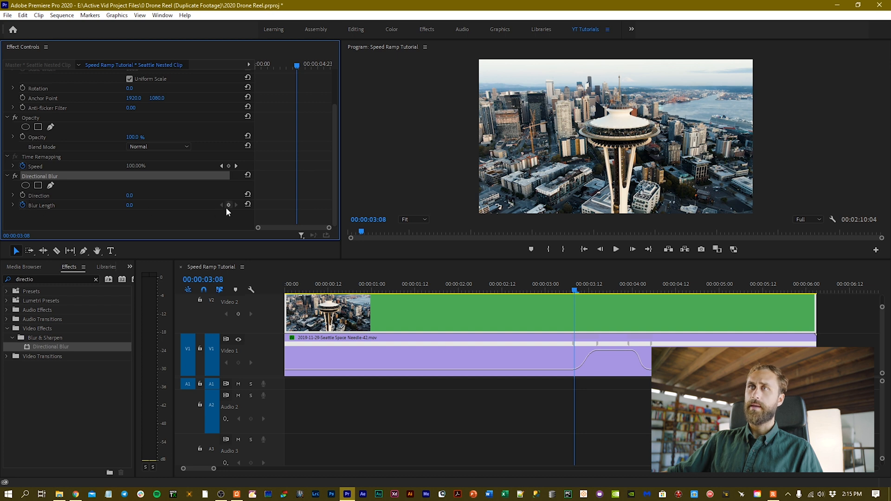
mouse_move(229, 204)
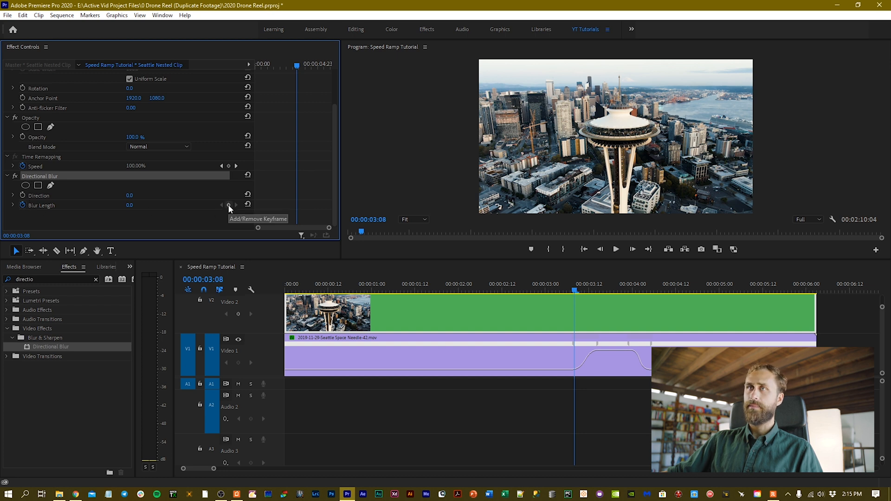
click(229, 205)
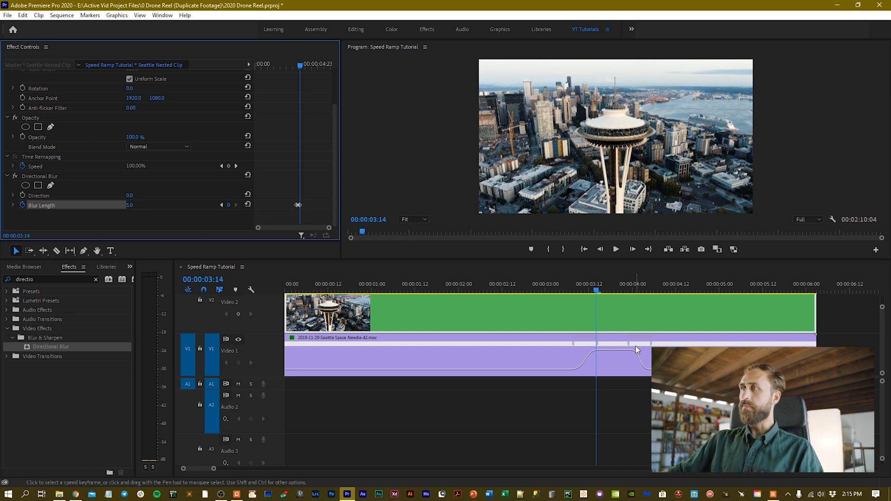
click(571, 293)
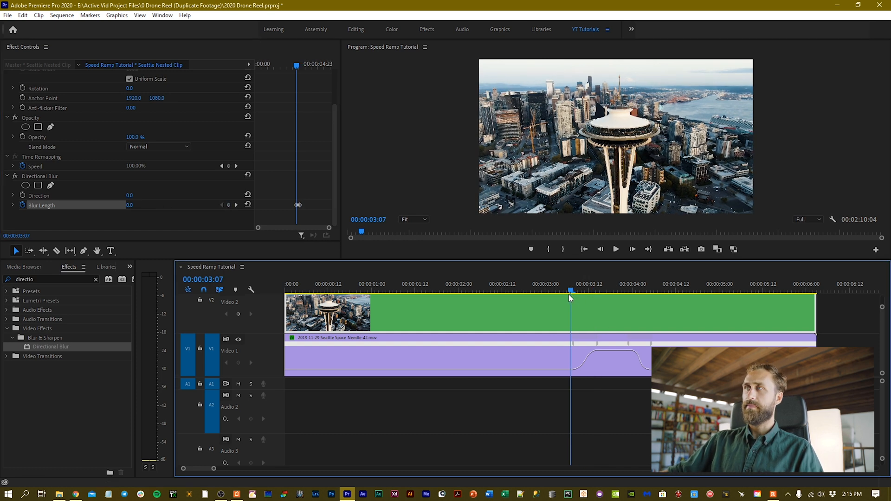
click(579, 290)
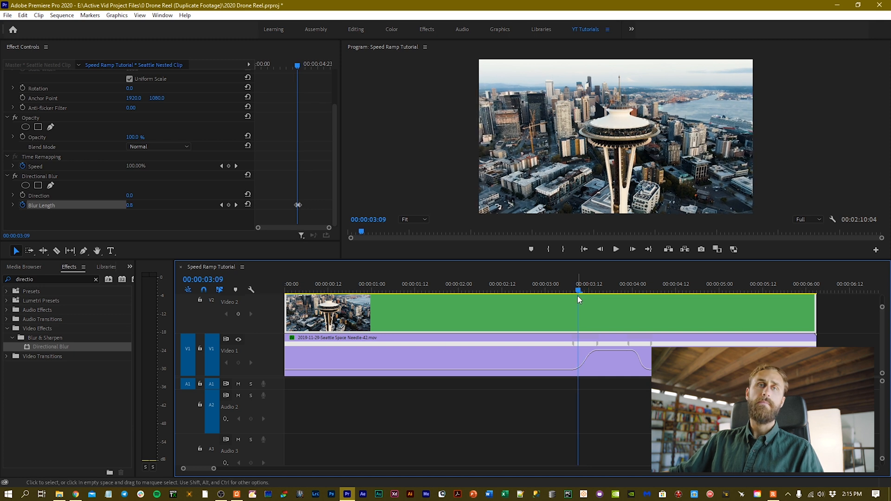
mouse_move(579, 299)
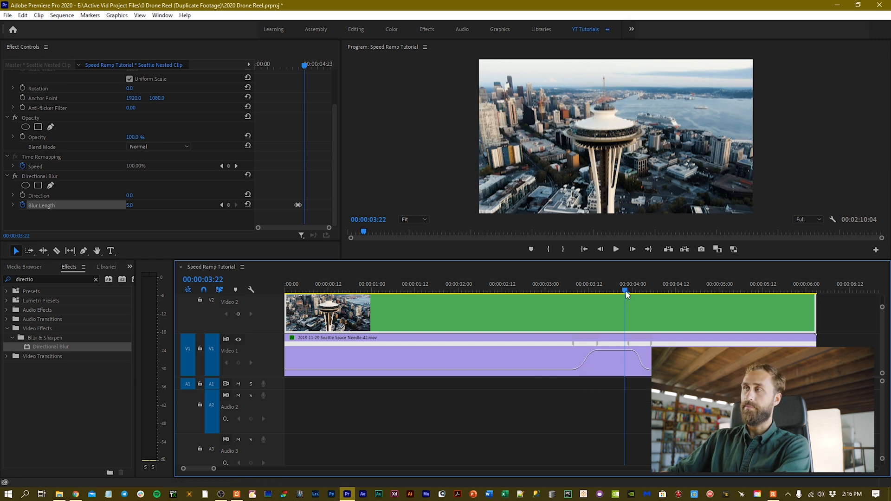
Add Blur Length keyframes near four seconds so the blur returns to 0 as the ramp ends.
click(517, 290)
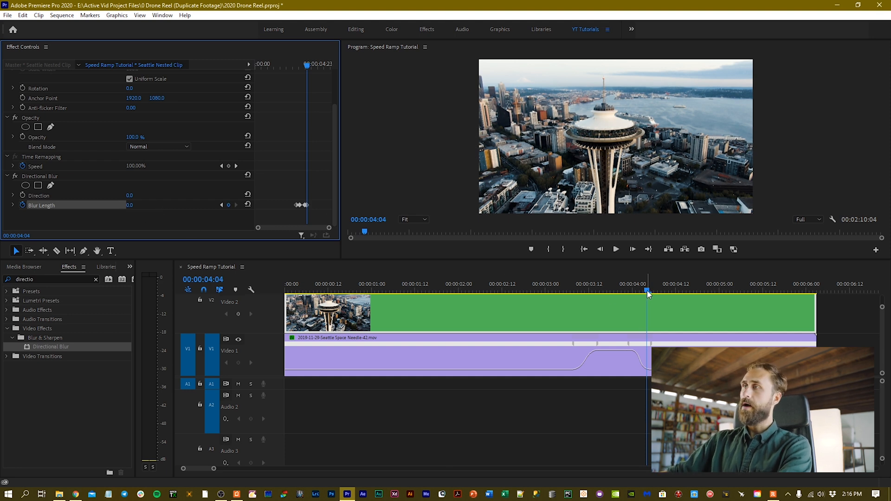
click(542, 284)
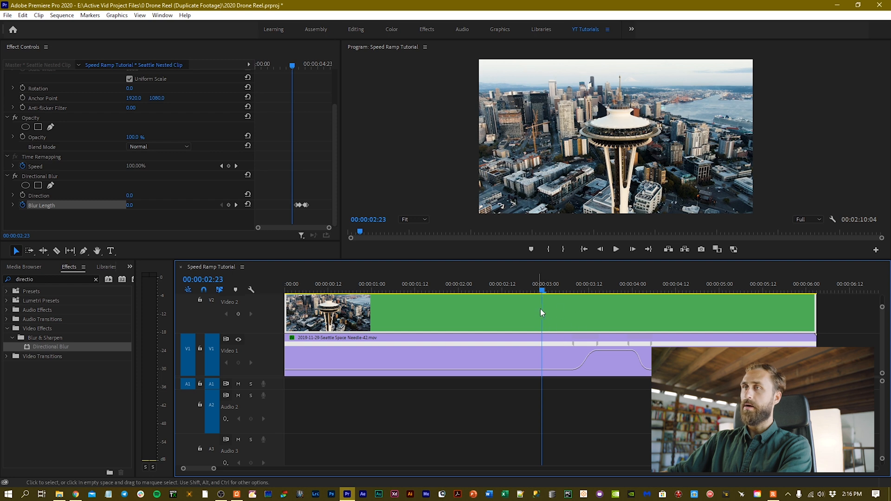
click(582, 291)
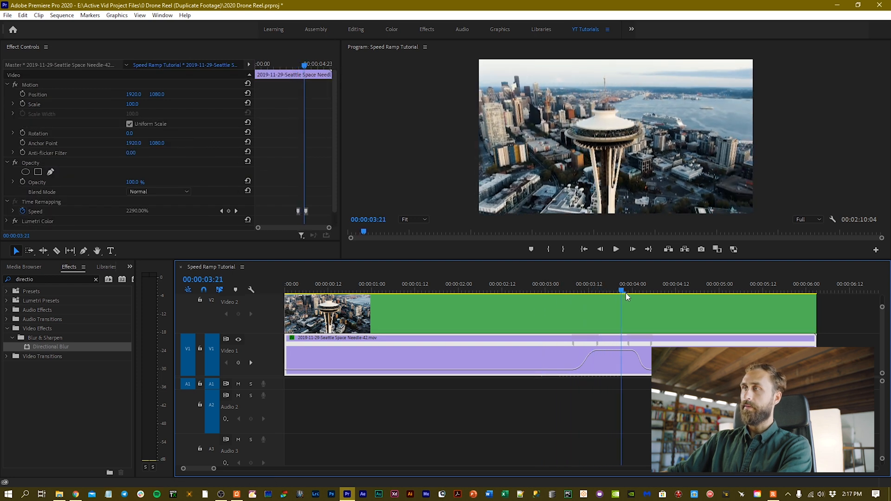
Cue the playhead mid-ramp on the 2290% drone clip for a closer preview.
click(632, 290)
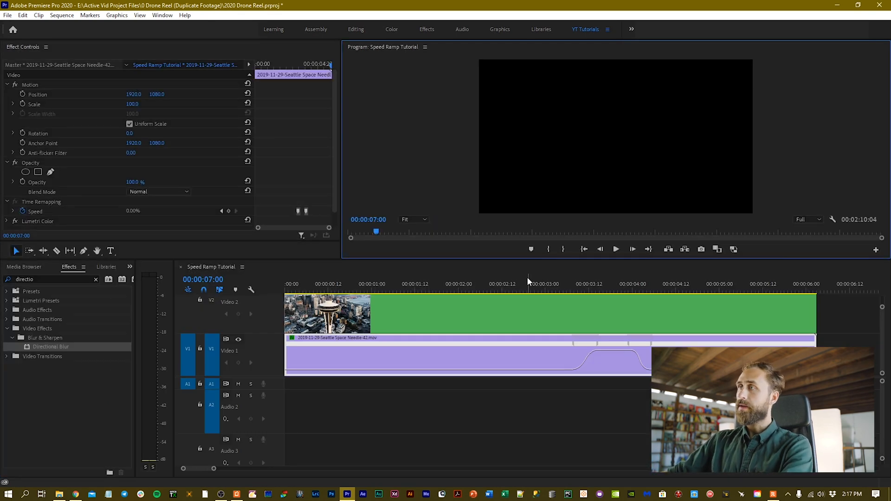
click(589, 290)
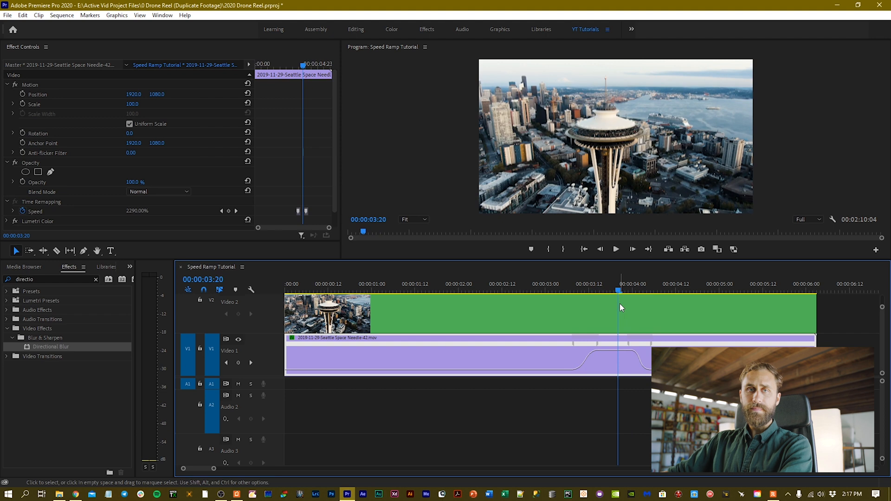
mouse_move(621, 308)
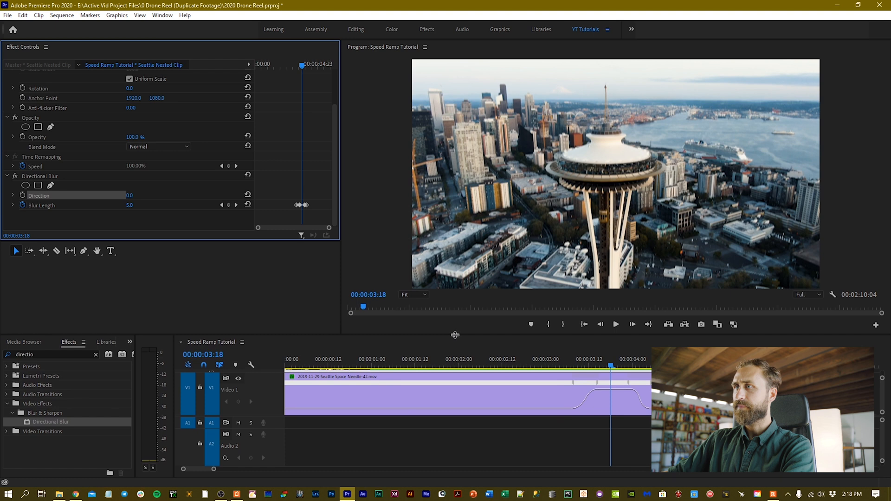
mouse_move(205, 263)
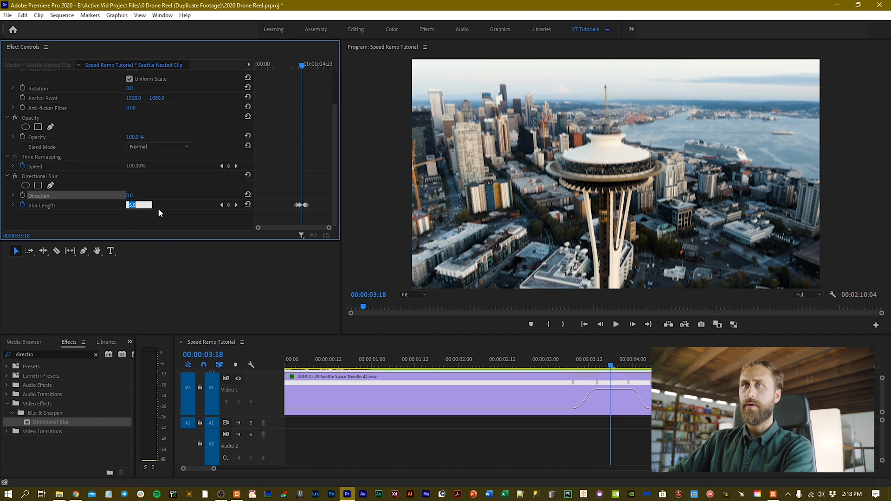
Set the middle keyframe's Blur Length to 100 and Direction to about 95 degrees.
text(100.0)
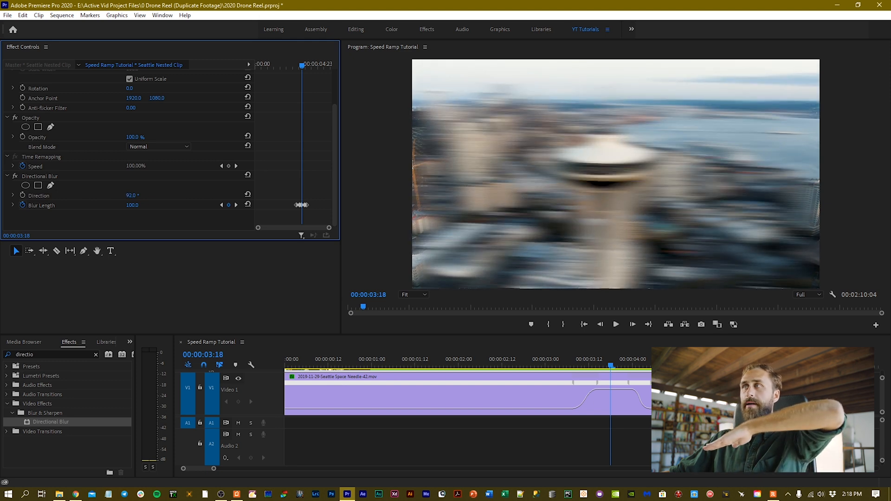
drag(130, 195, 142, 195)
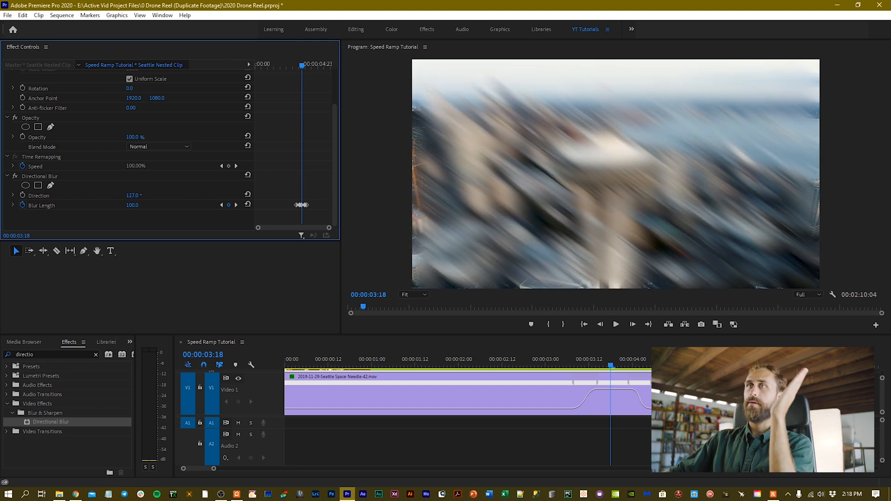
drag(134, 194, 159, 195)
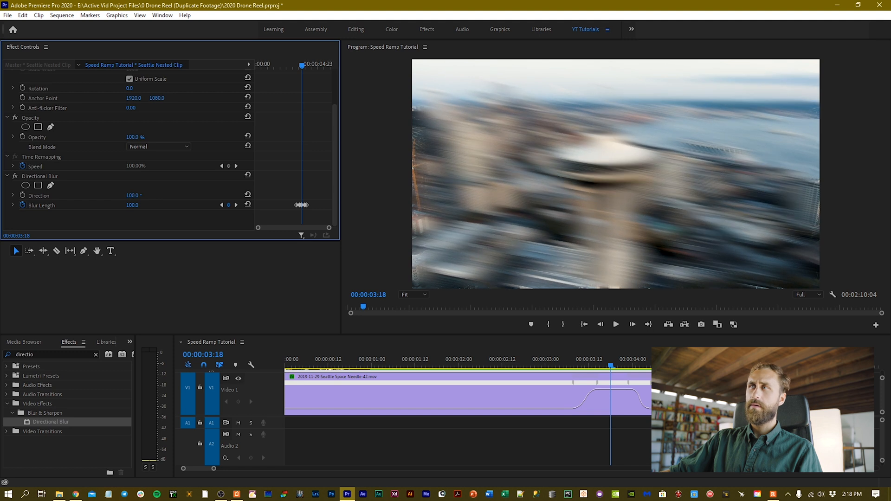
drag(131, 195, 131, 199)
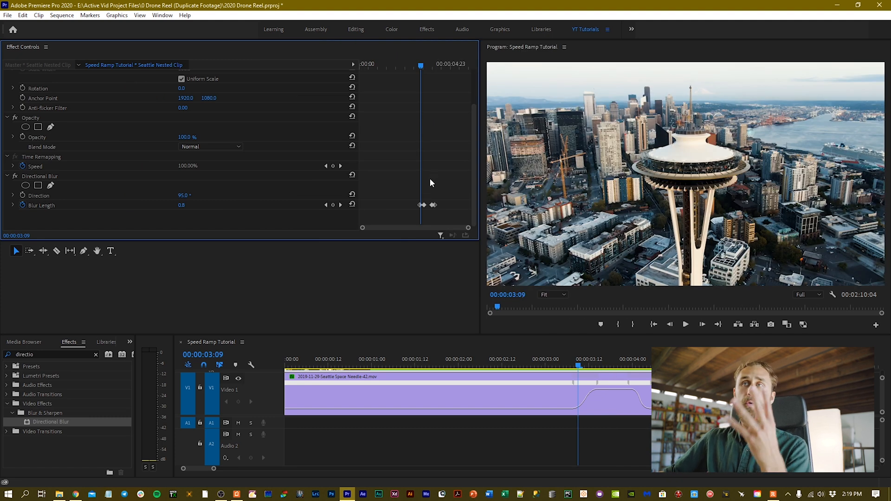
mouse_move(345, 238)
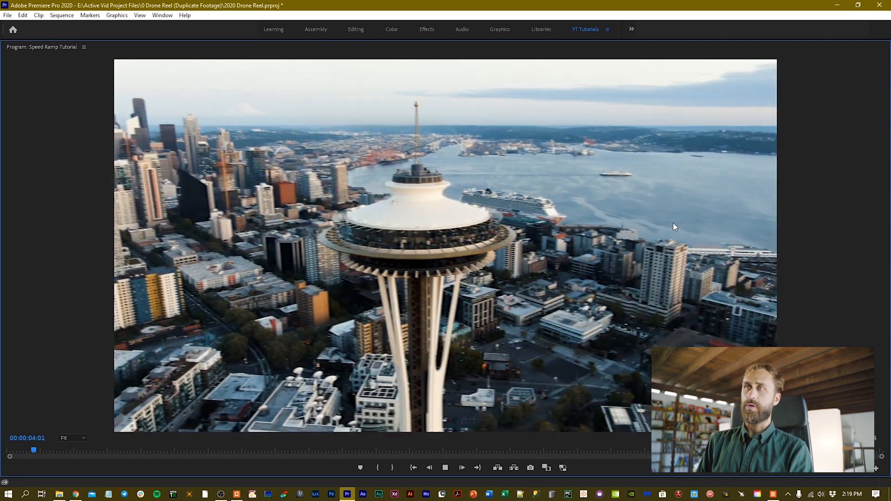
Select the Program Monitor to preview the speed-ramped, blurred Space Needle clip full screen.
click(460, 468)
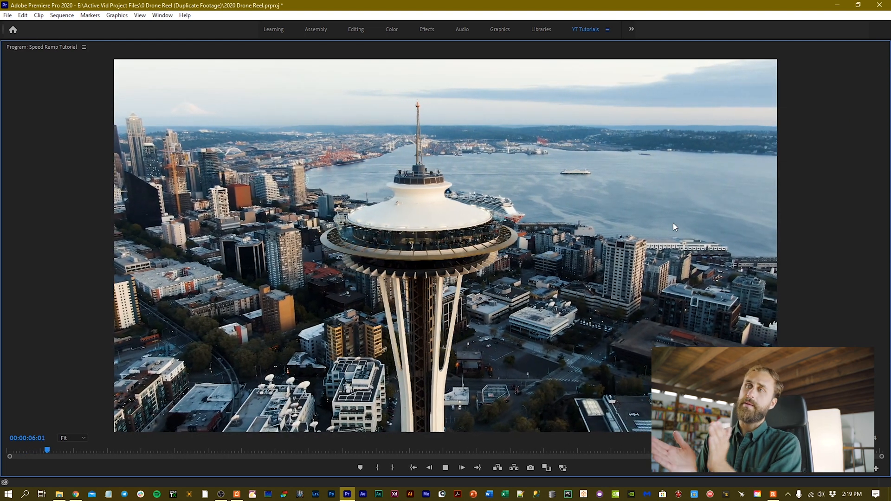